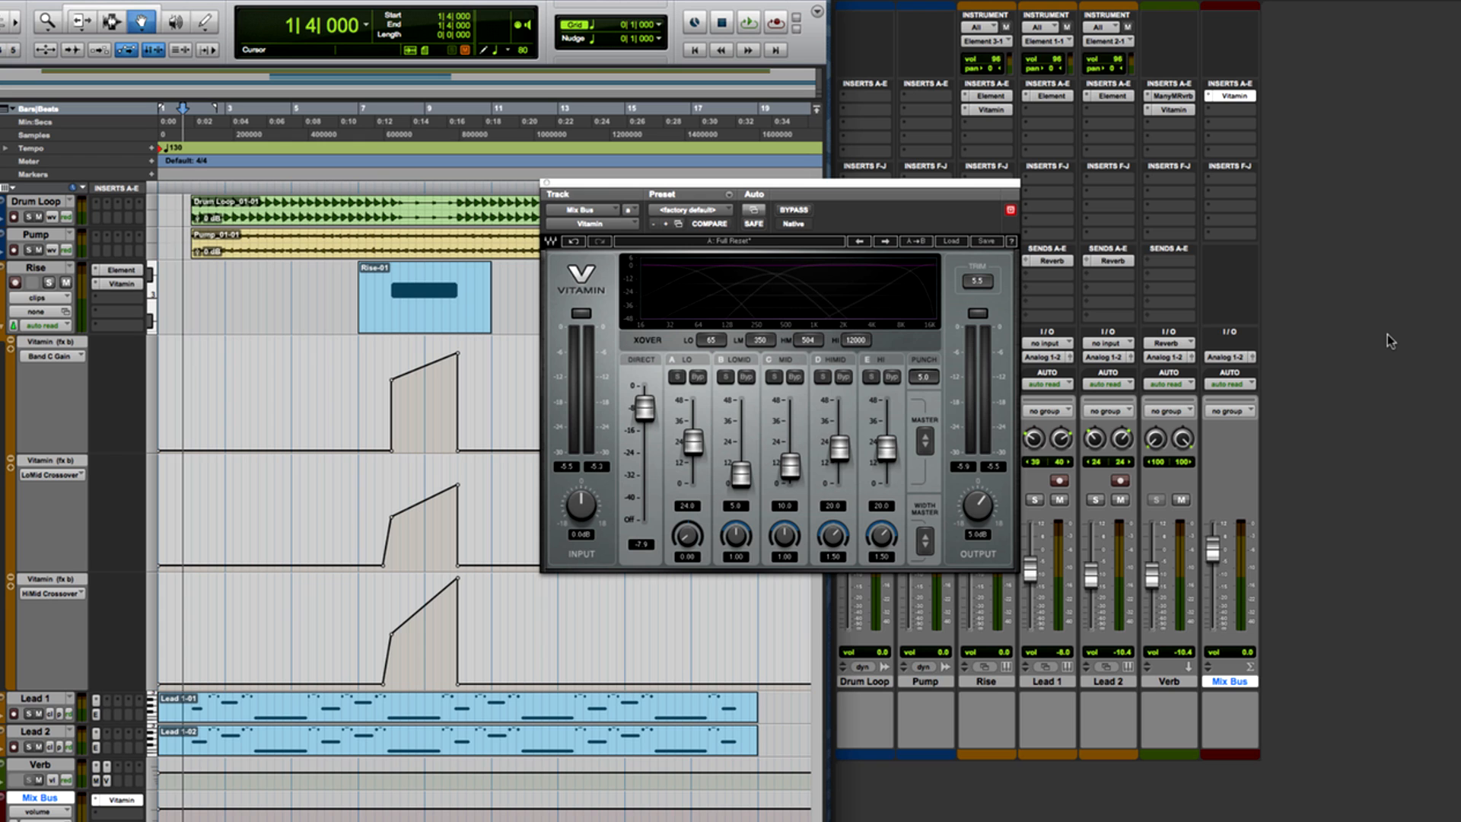
Step: Move the playback start location to bar 7 in the timeline ruler
click(746, 20)
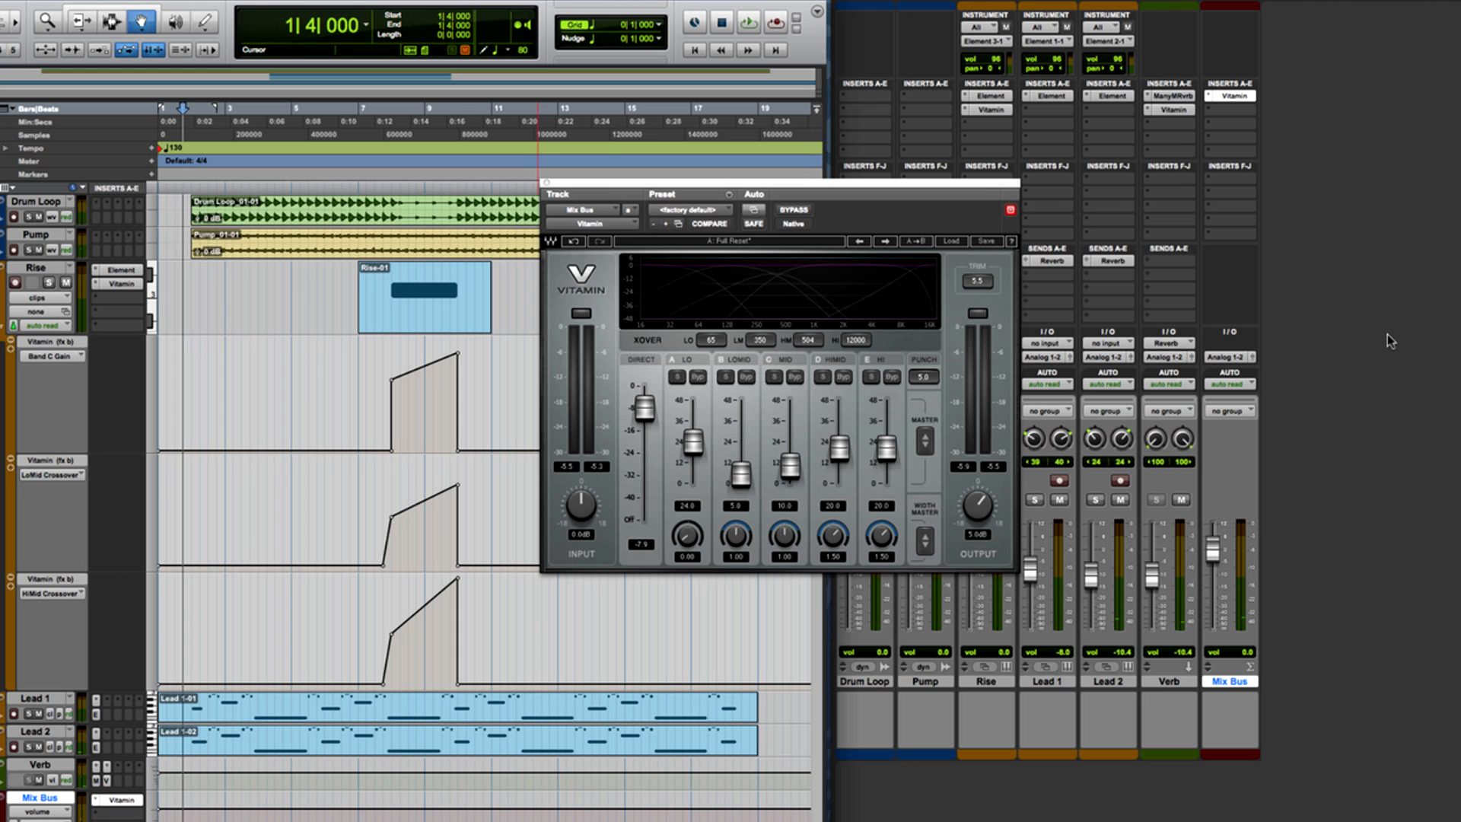
click(378, 119)
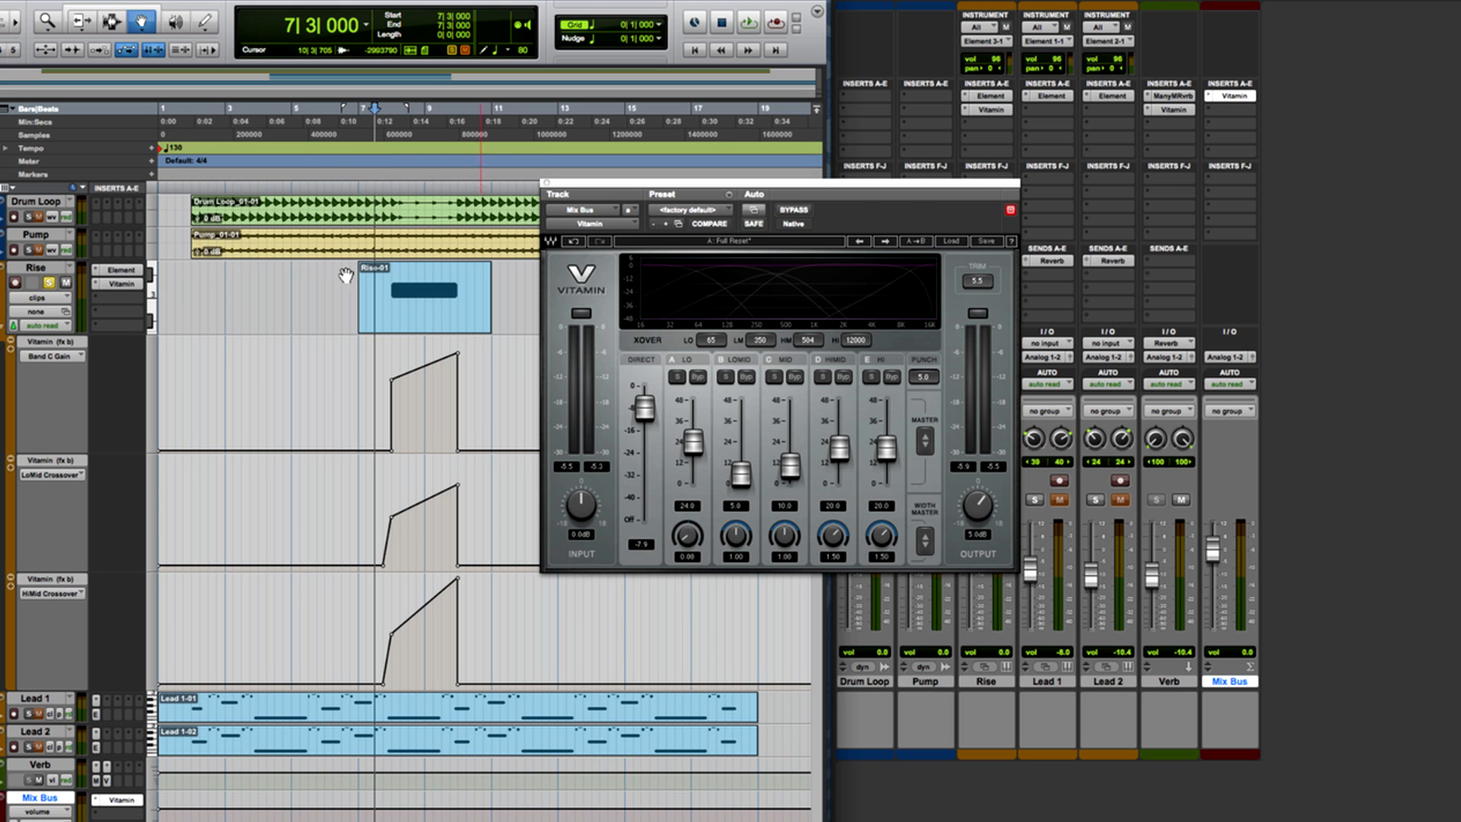
Step: Show the Rise track's Vitamin instance with Setup A and band gains off
click(986, 110)
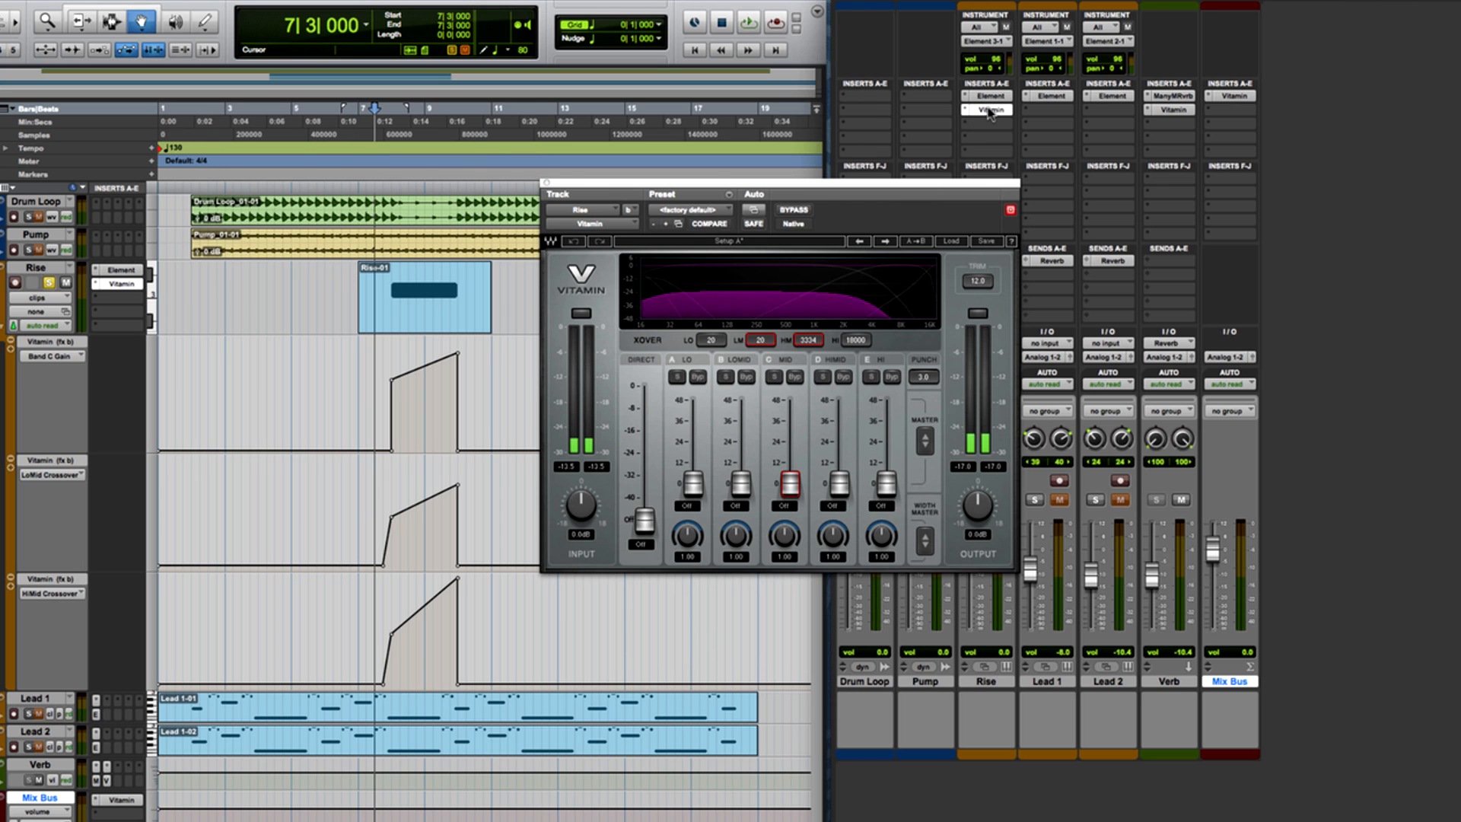
mouse_move(1051, 140)
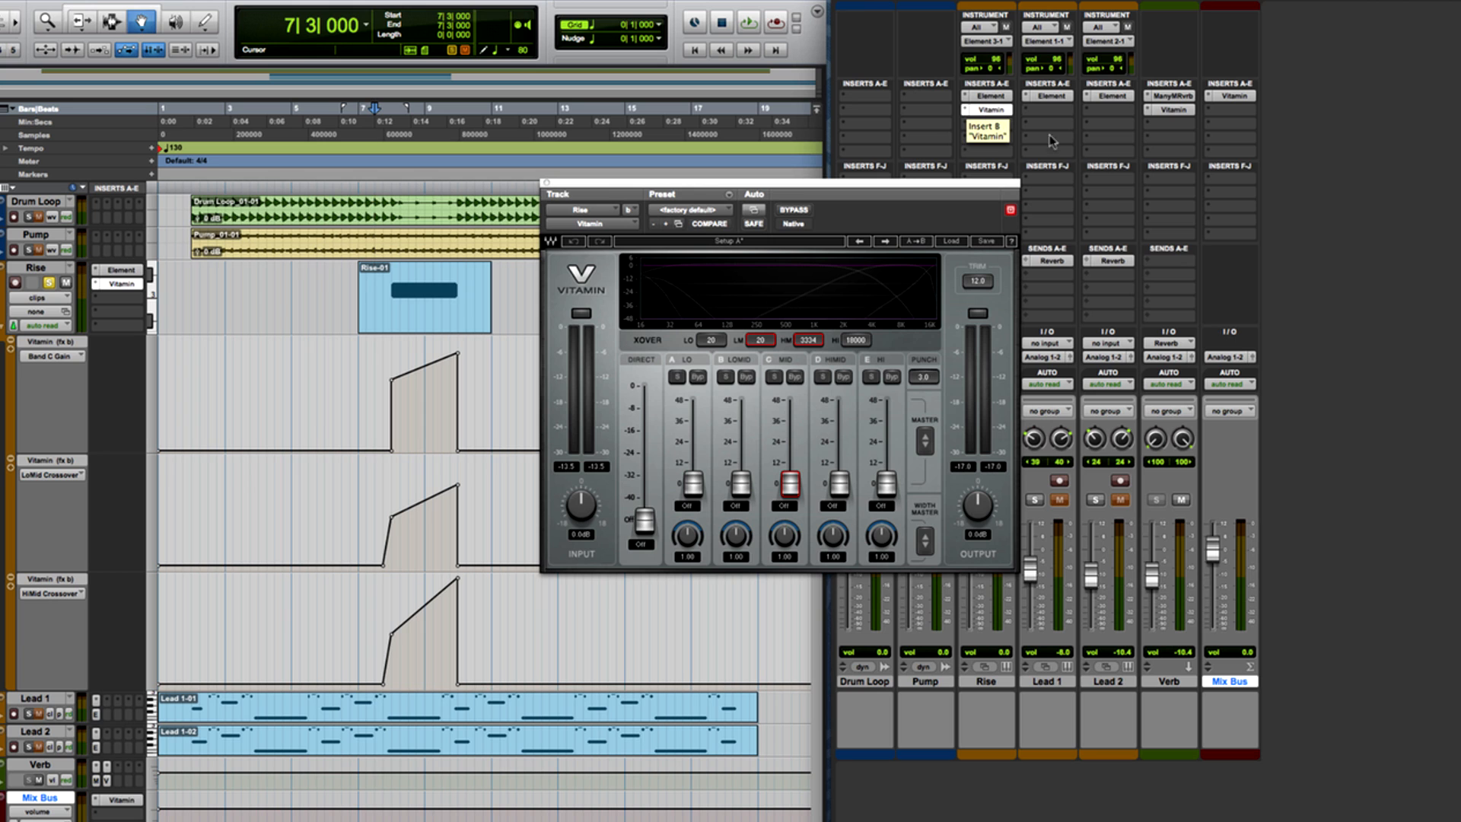
click(749, 19)
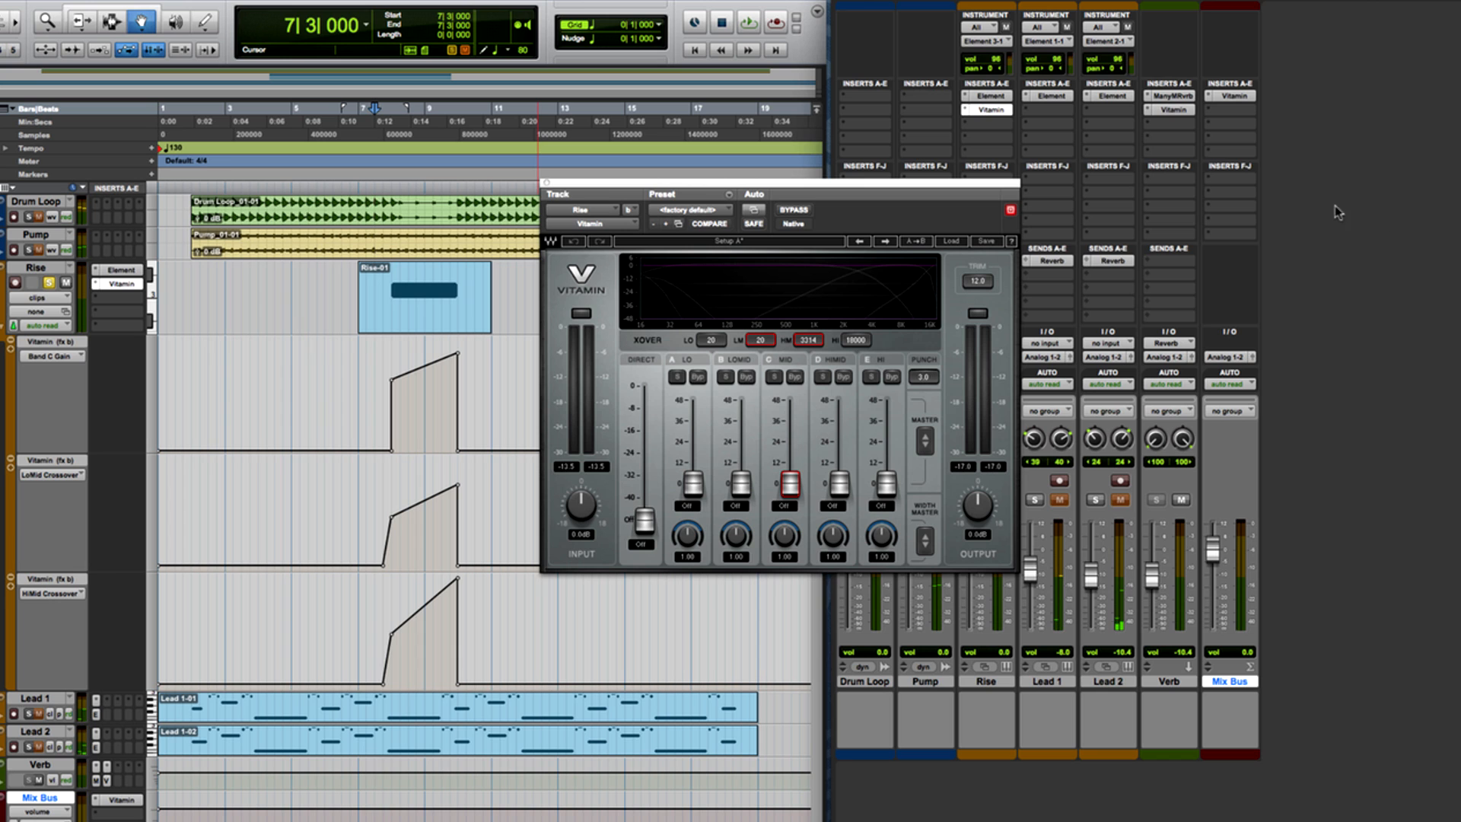
click(987, 96)
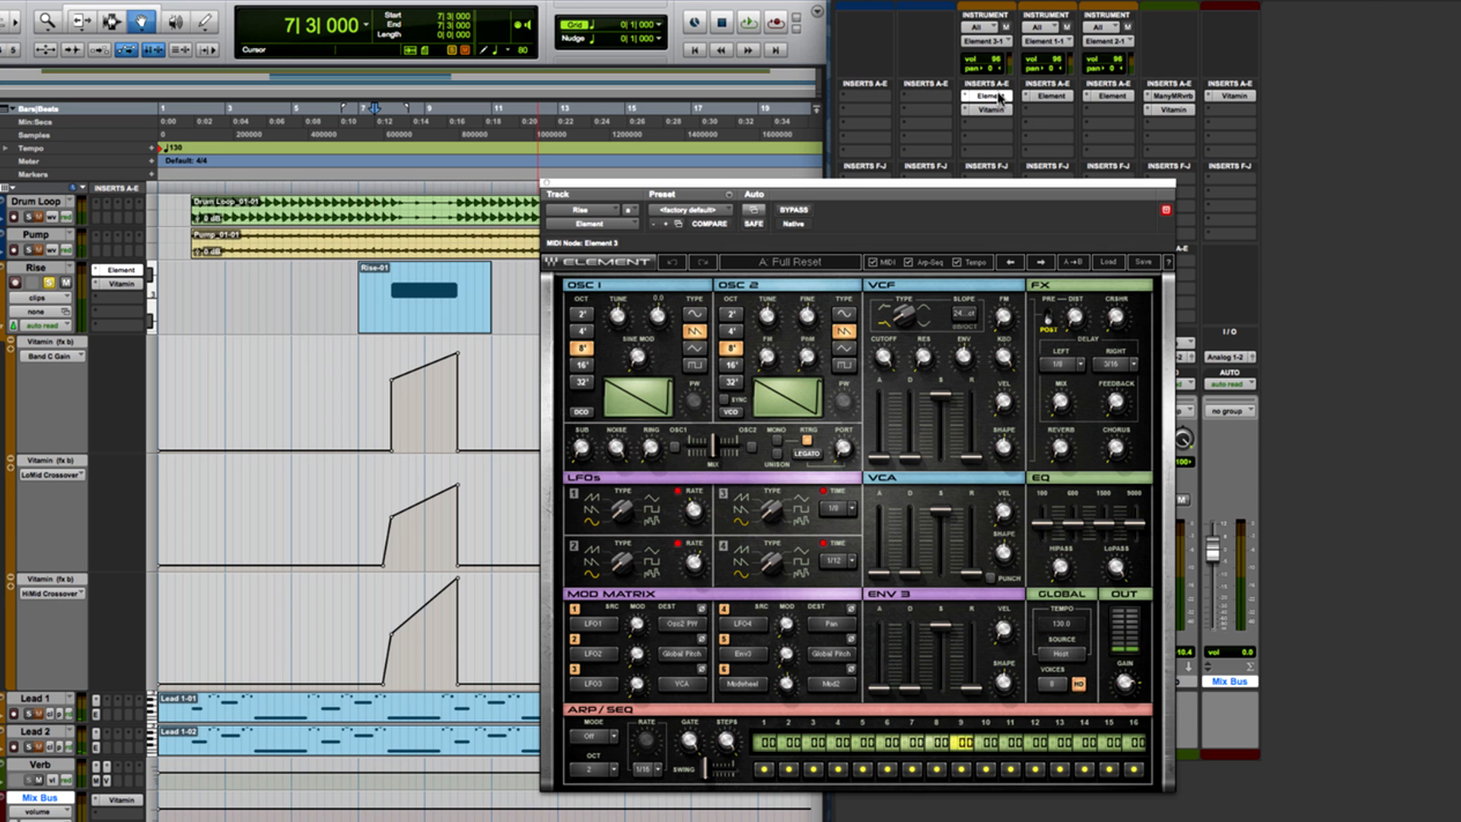
mouse_move(985, 97)
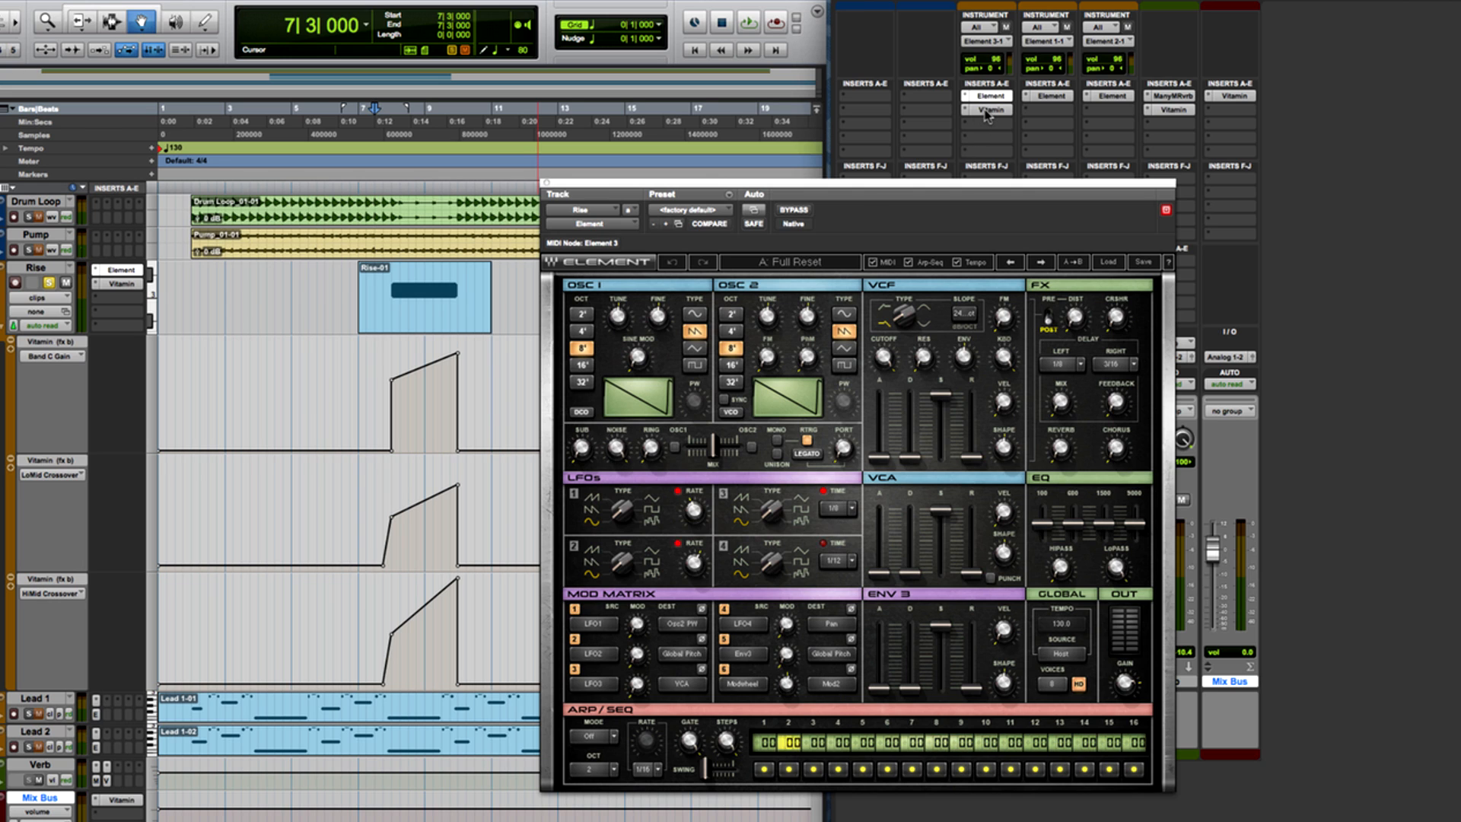
click(986, 110)
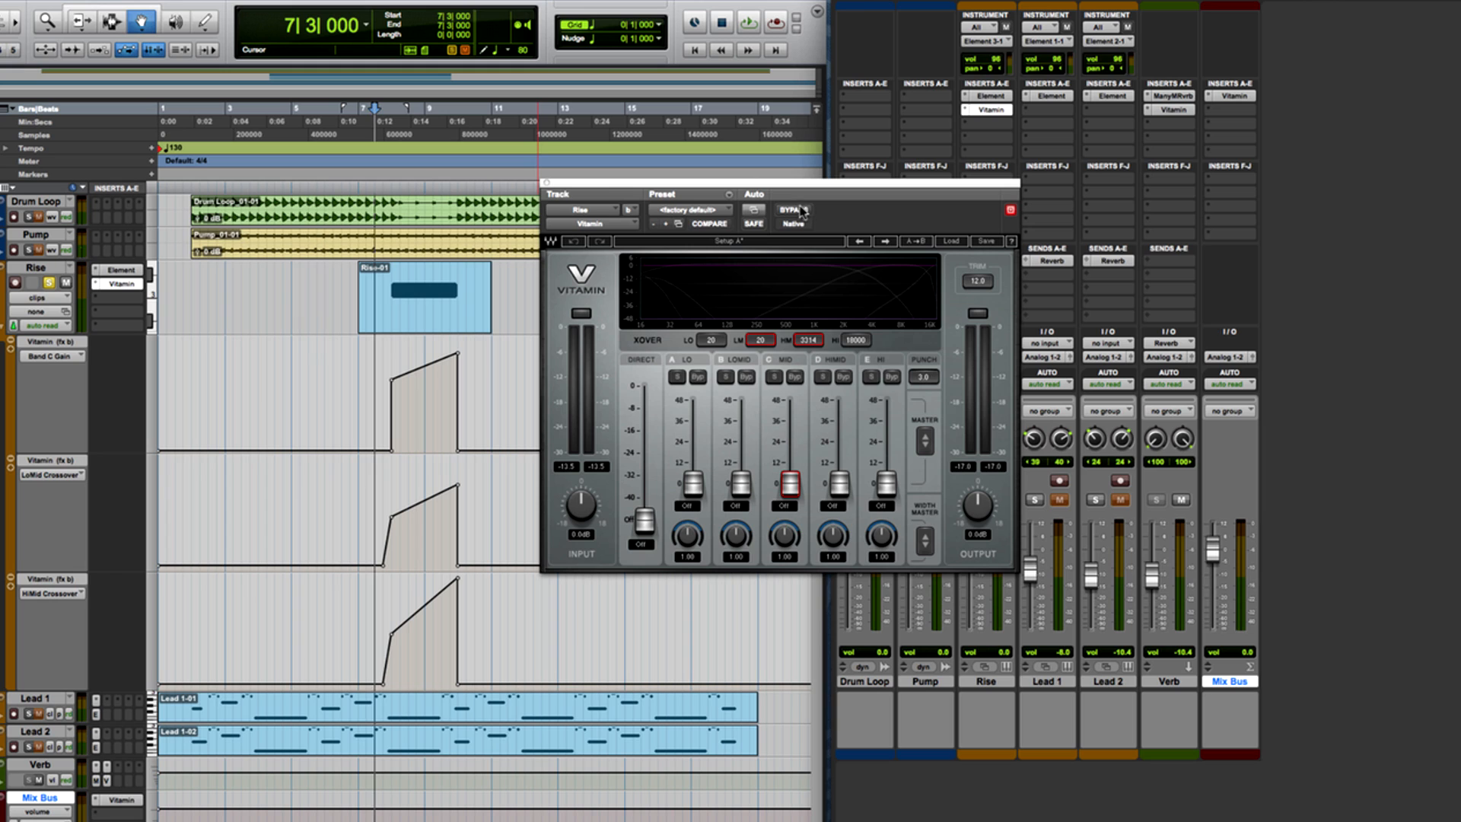
mouse_move(778, 341)
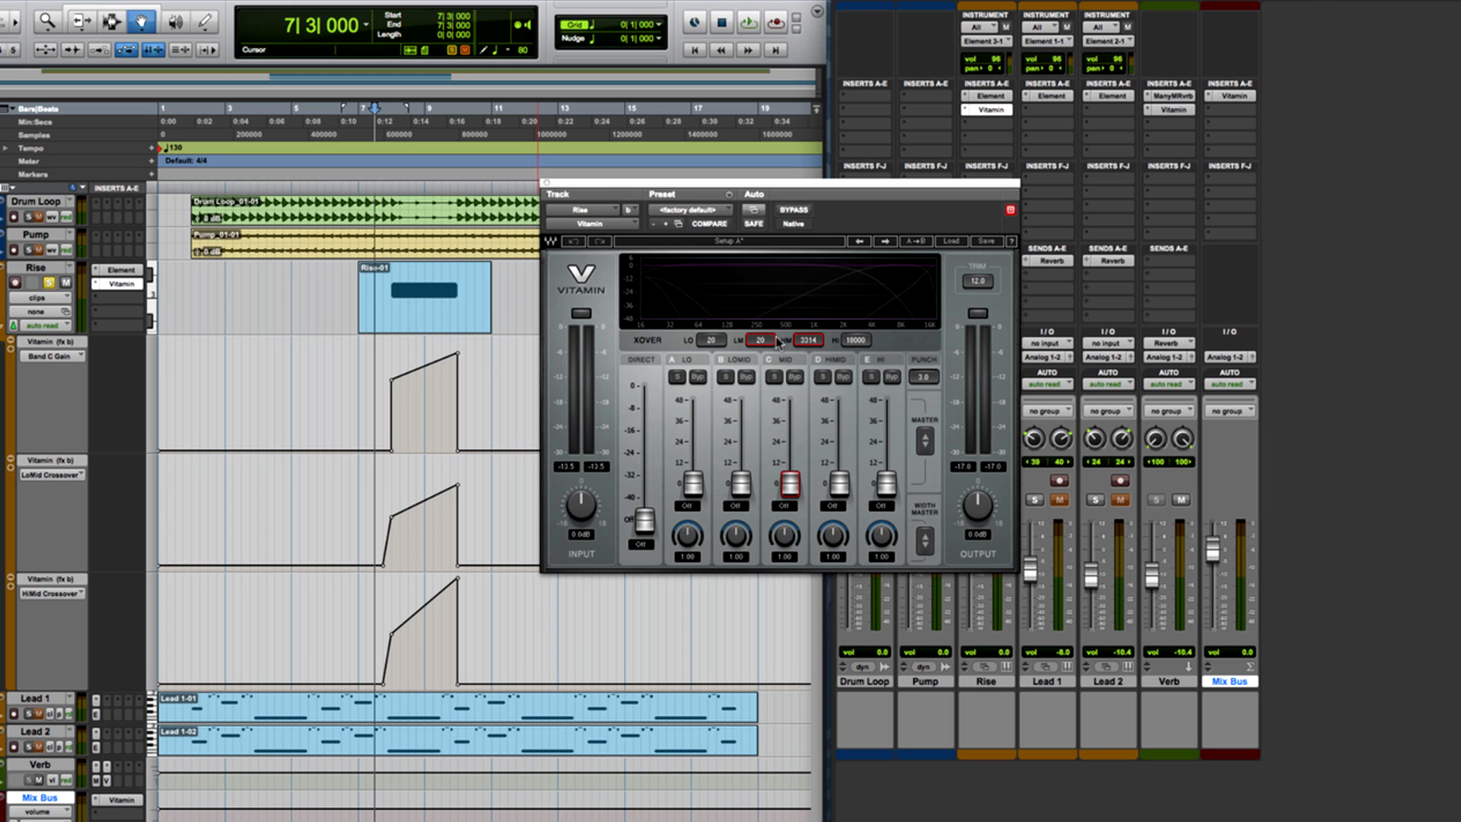
mouse_move(762, 352)
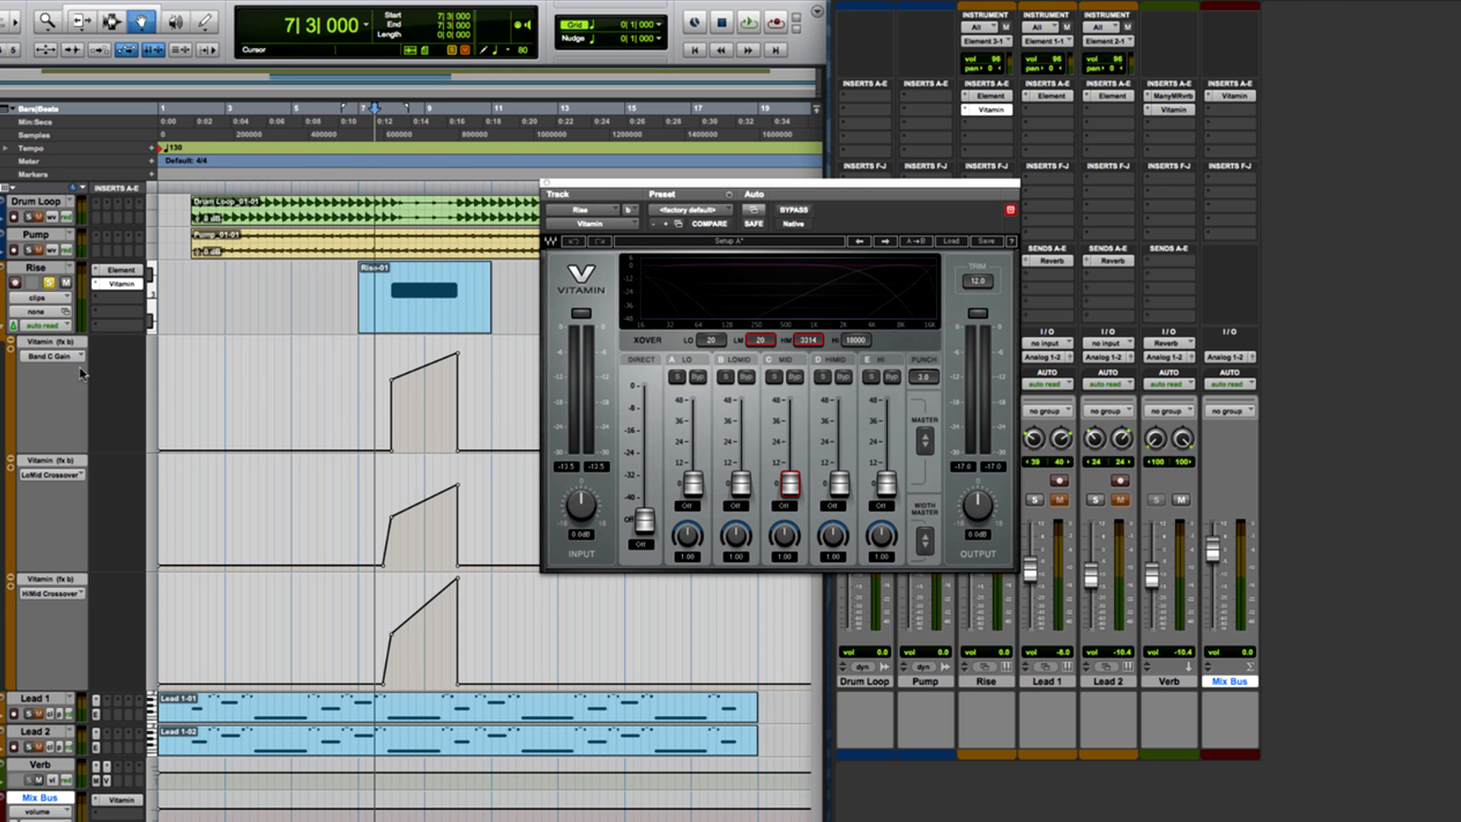
mouse_move(82, 565)
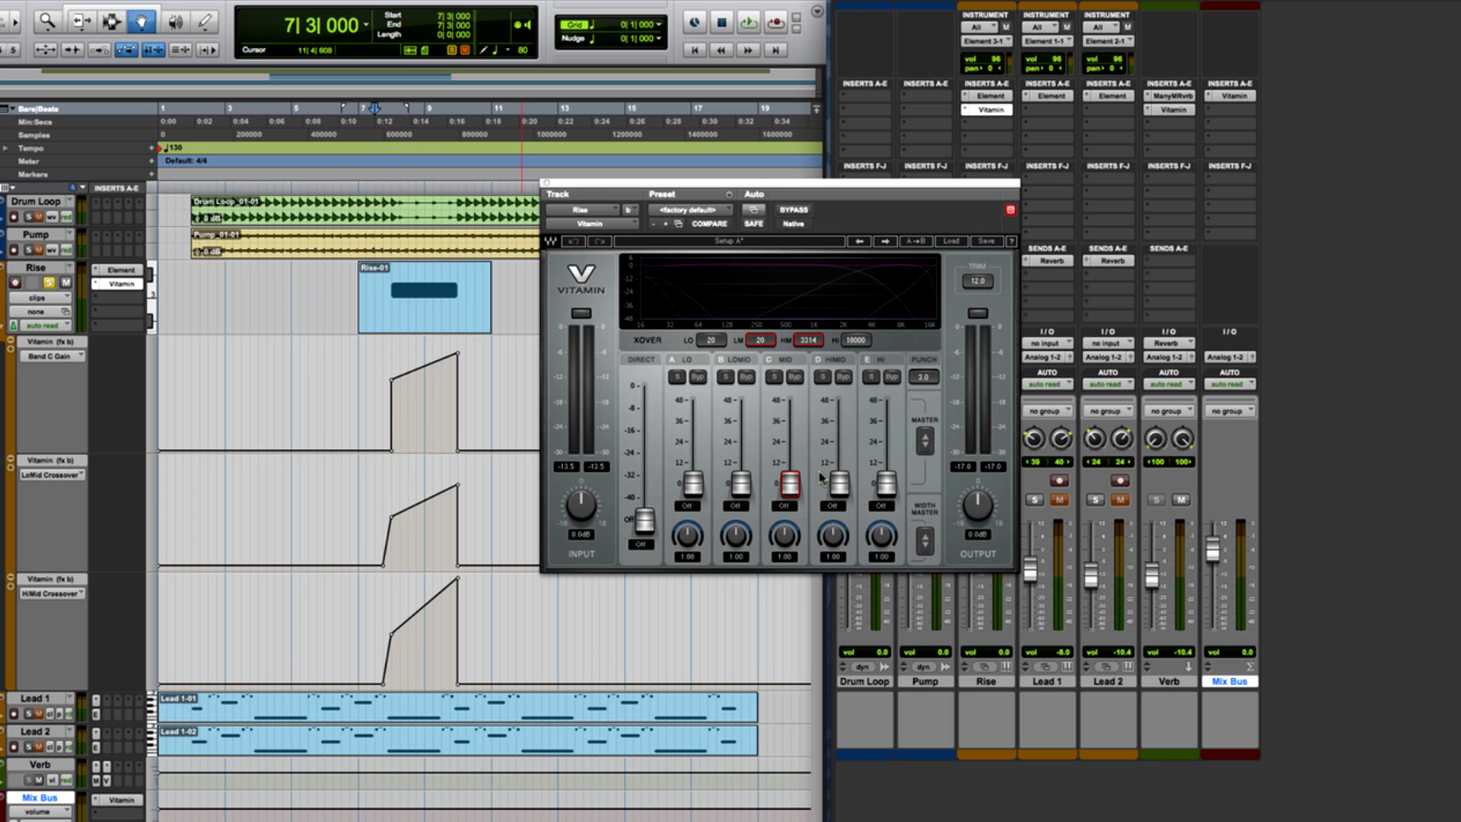
Step: Solo Lead 1 and show the Verb aux's Vitamin with its raised band gains
click(749, 20)
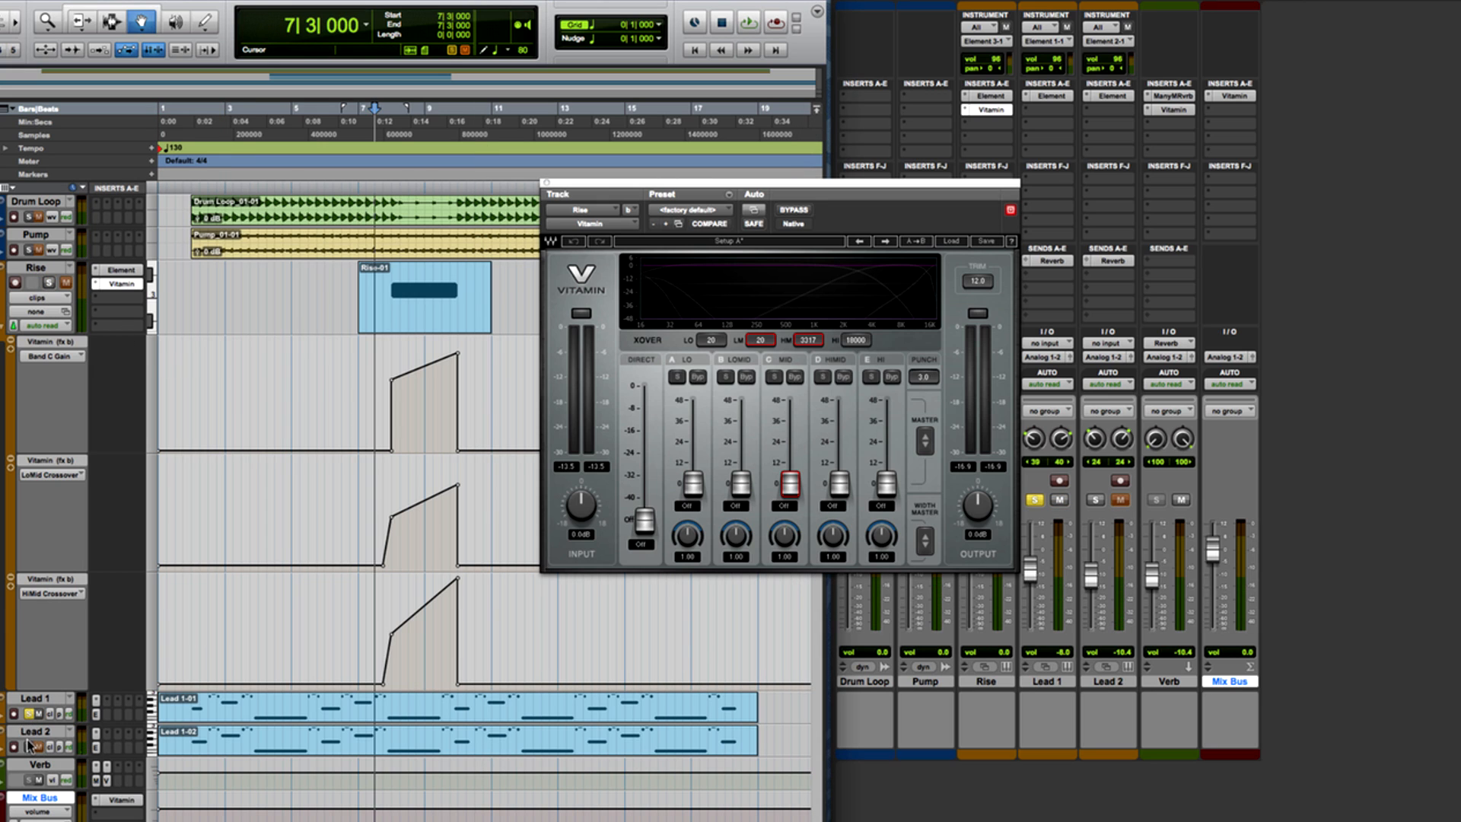
click(186, 122)
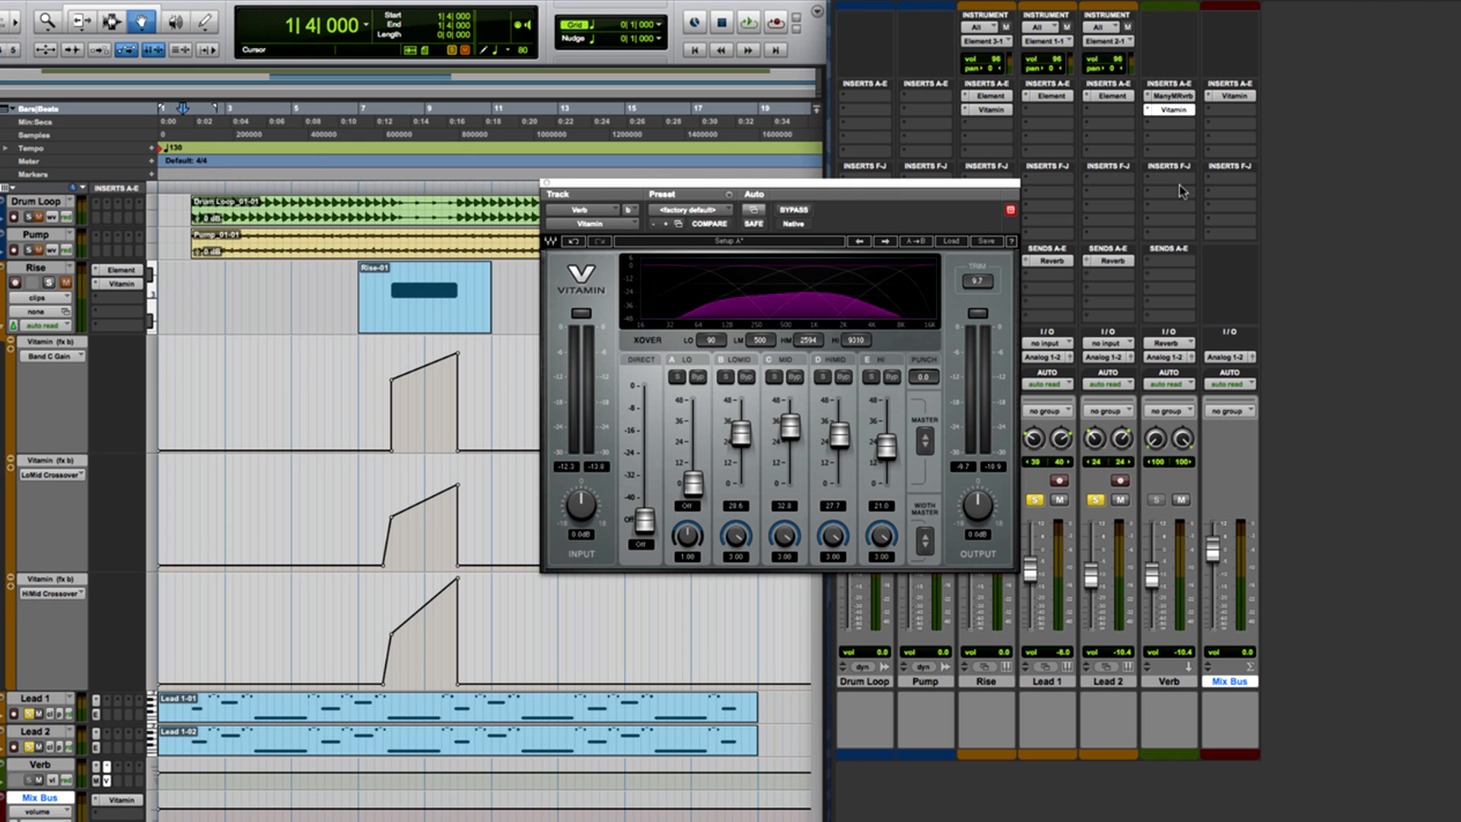
click(748, 19)
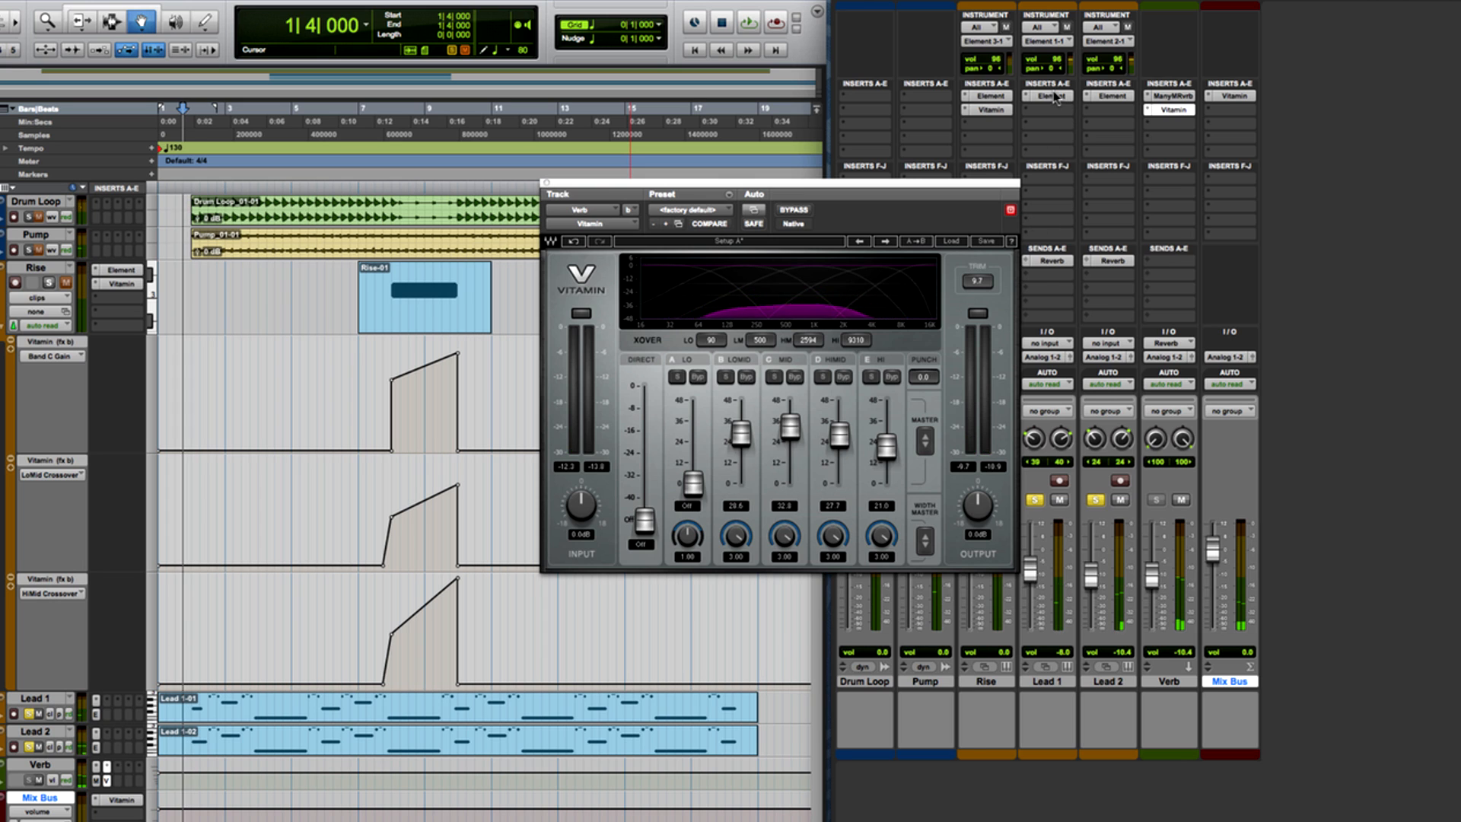
Step: Show the Element synth settings for Lead 1, then Lead 2 with Mono Beauty
click(1047, 94)
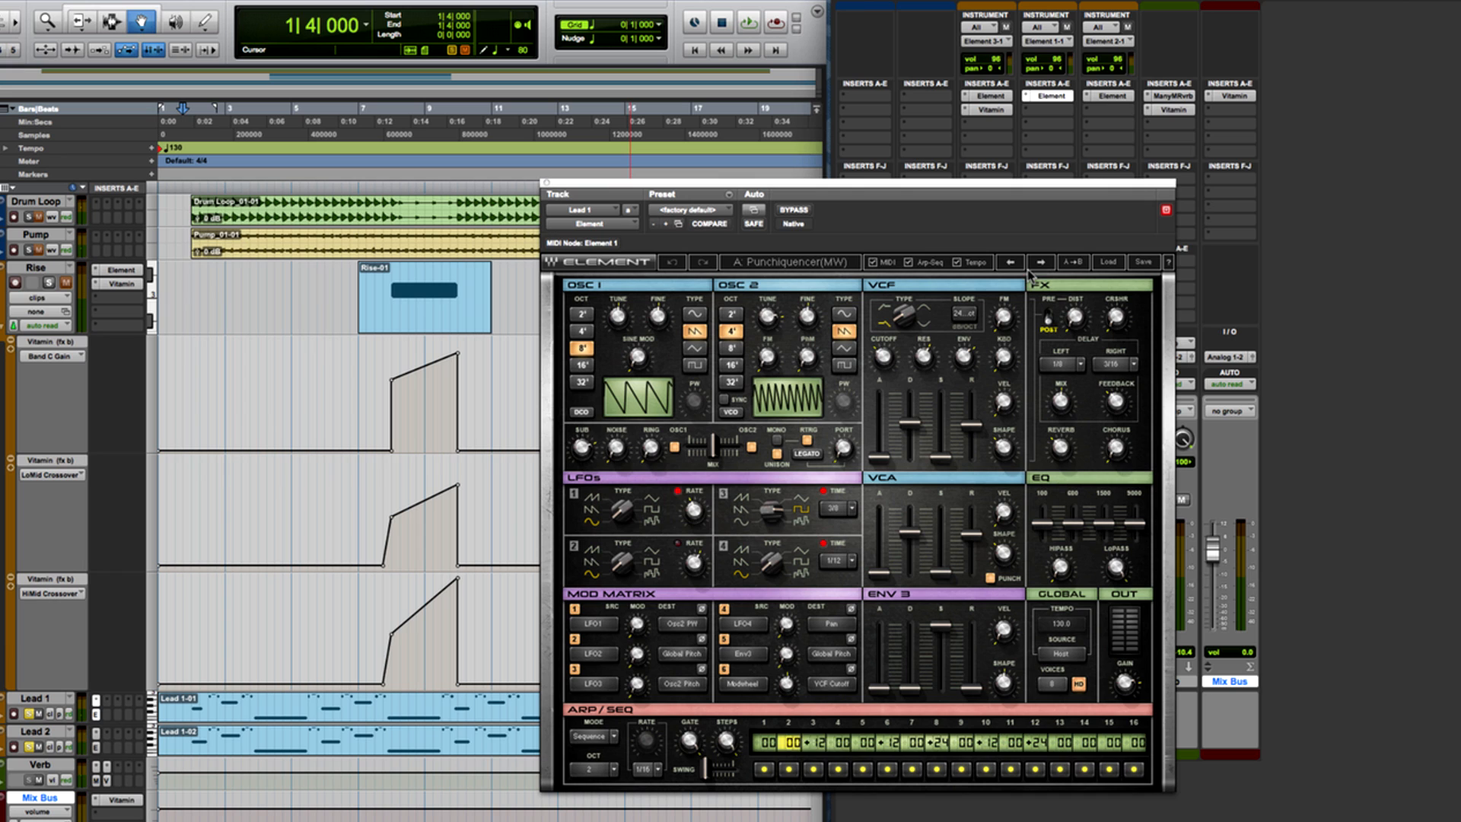
click(1108, 96)
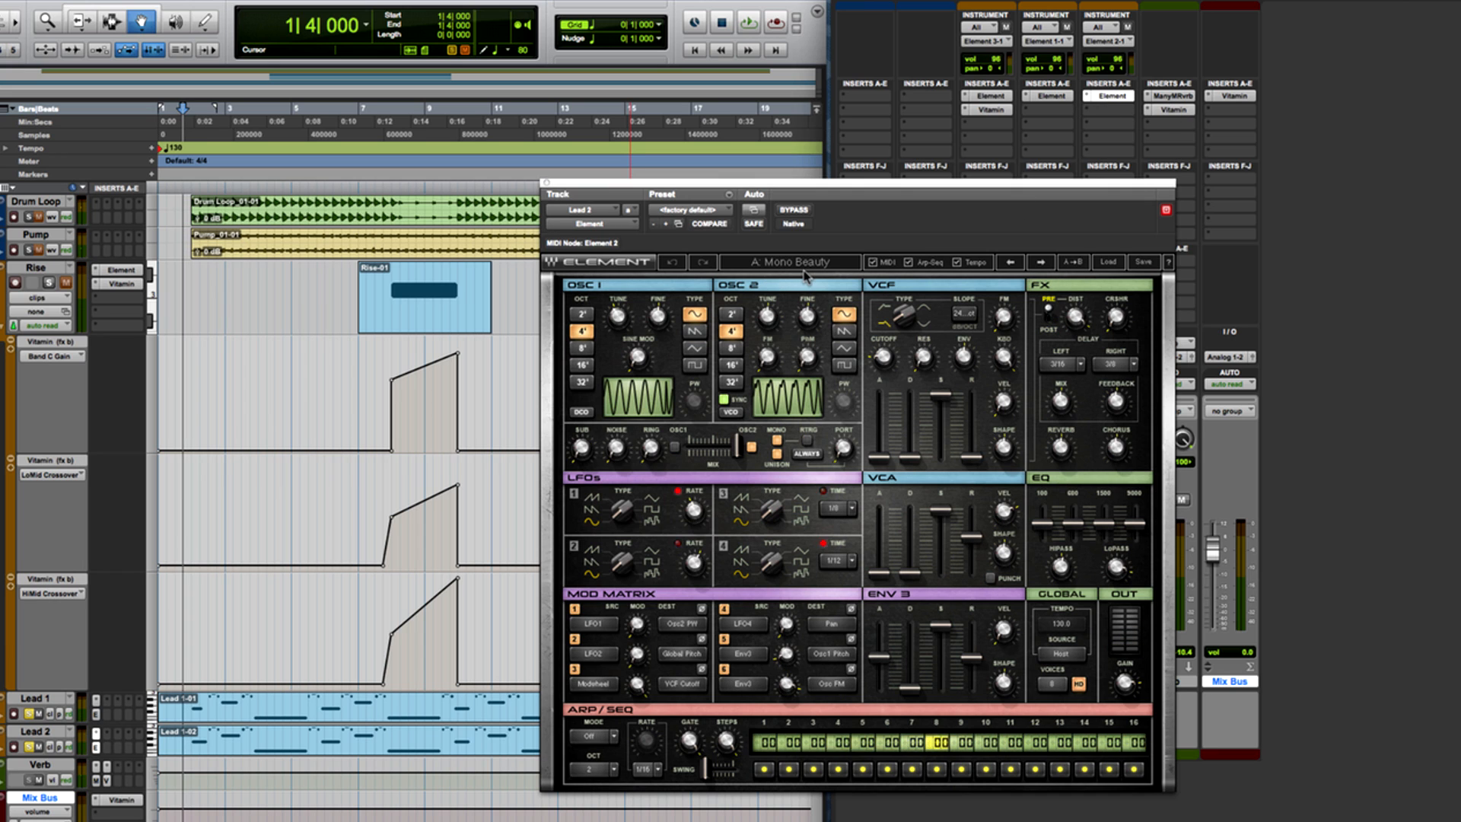
mouse_move(1129, 114)
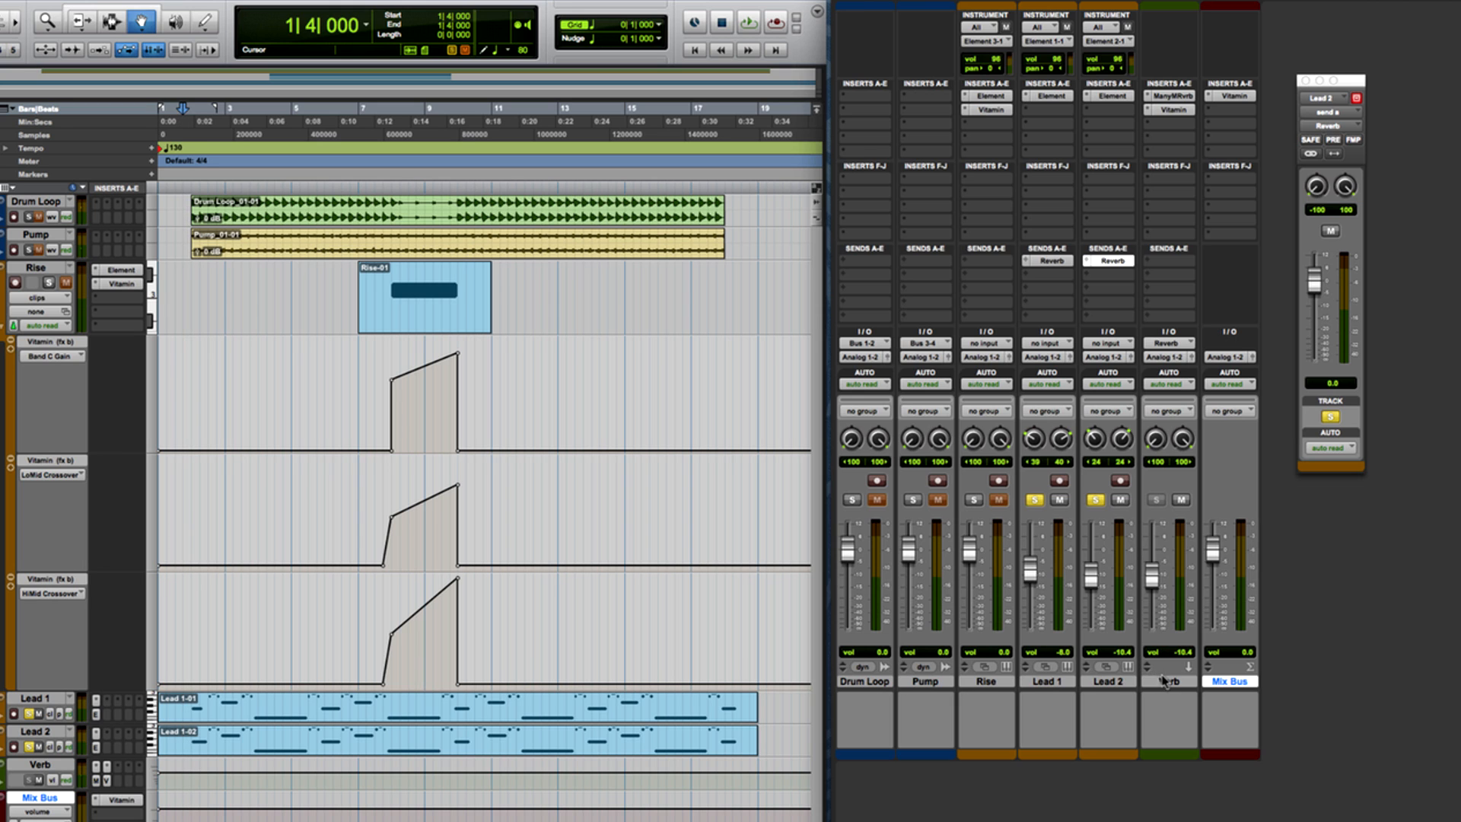
Step: Review the ManyMRvrb reverb on Verb, then return to the Verb Vitamin
click(1170, 96)
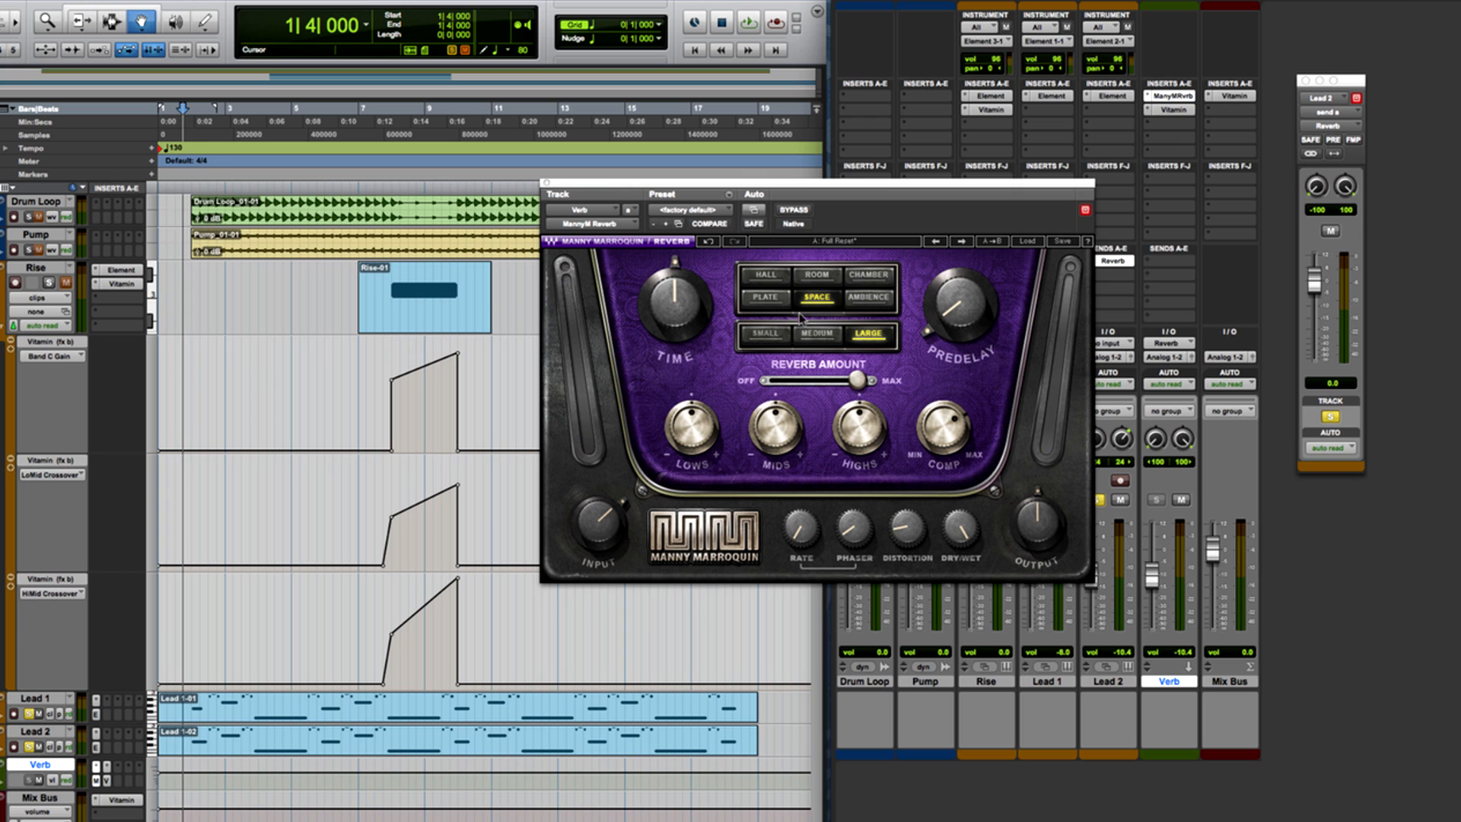
mouse_move(968, 437)
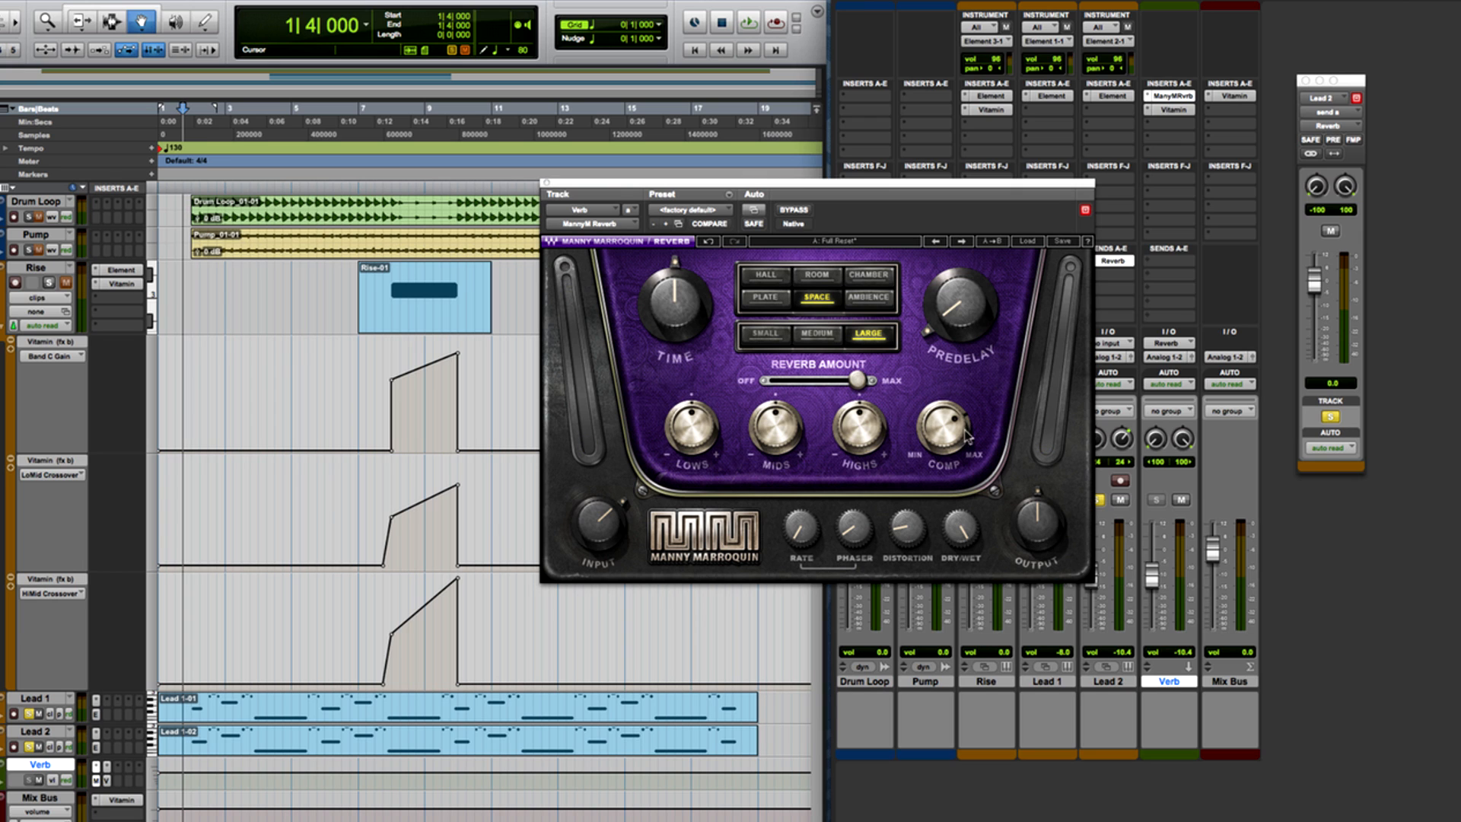
click(1175, 109)
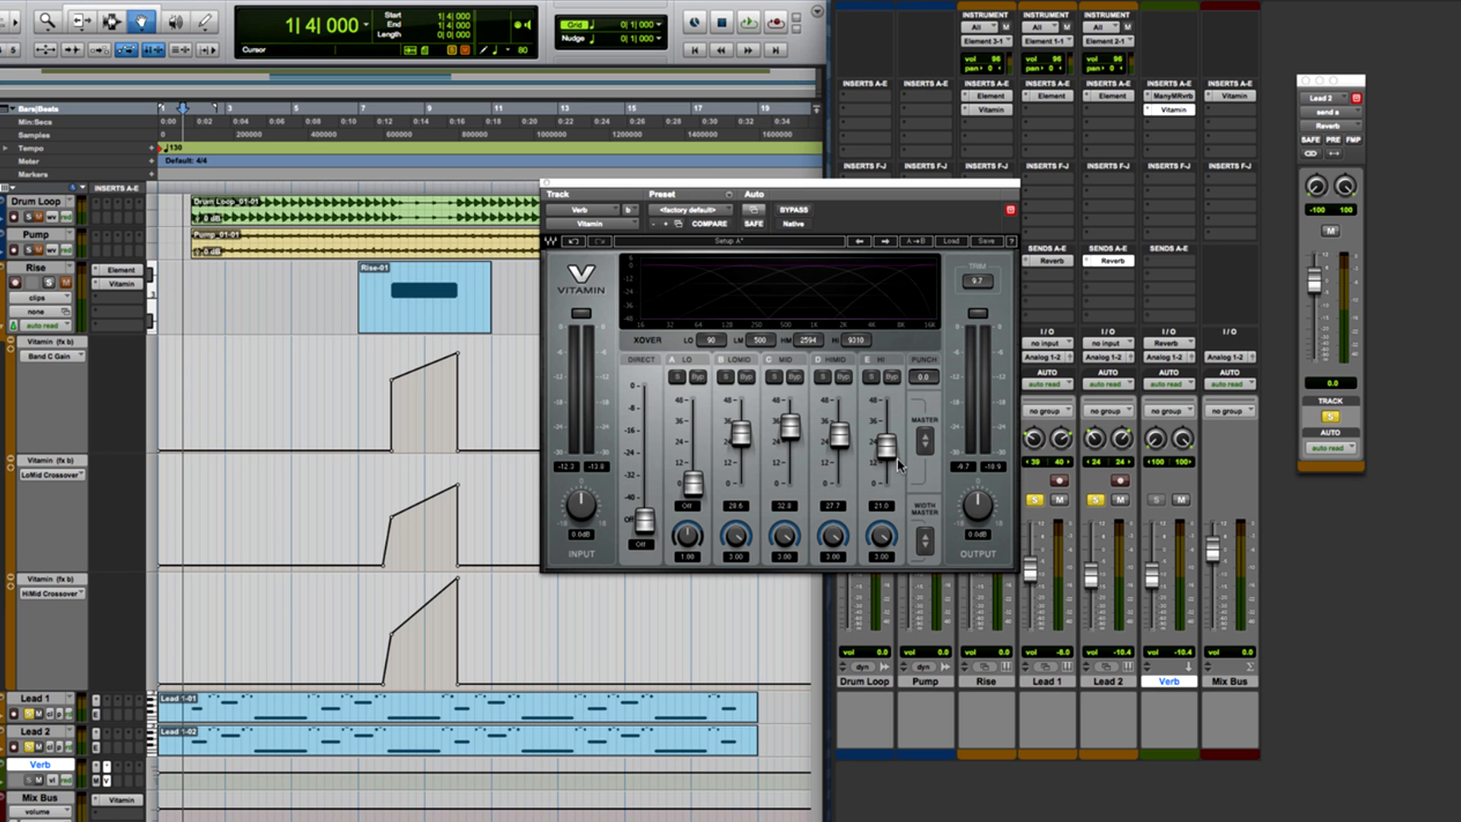
Step: Bypass and re-enable the Verb aux's Vitamin during playback to compare
click(746, 20)
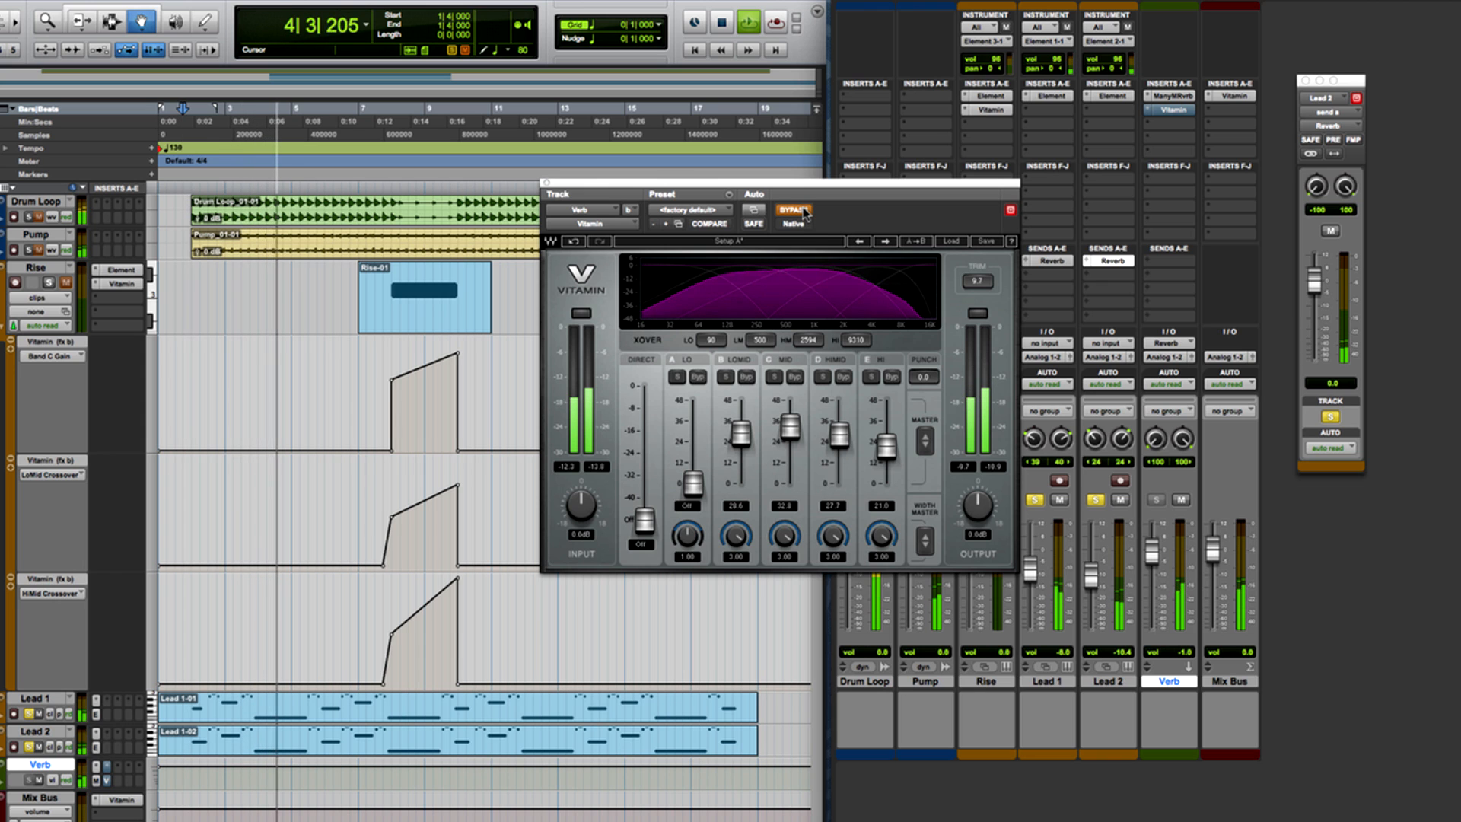
mouse_move(792, 210)
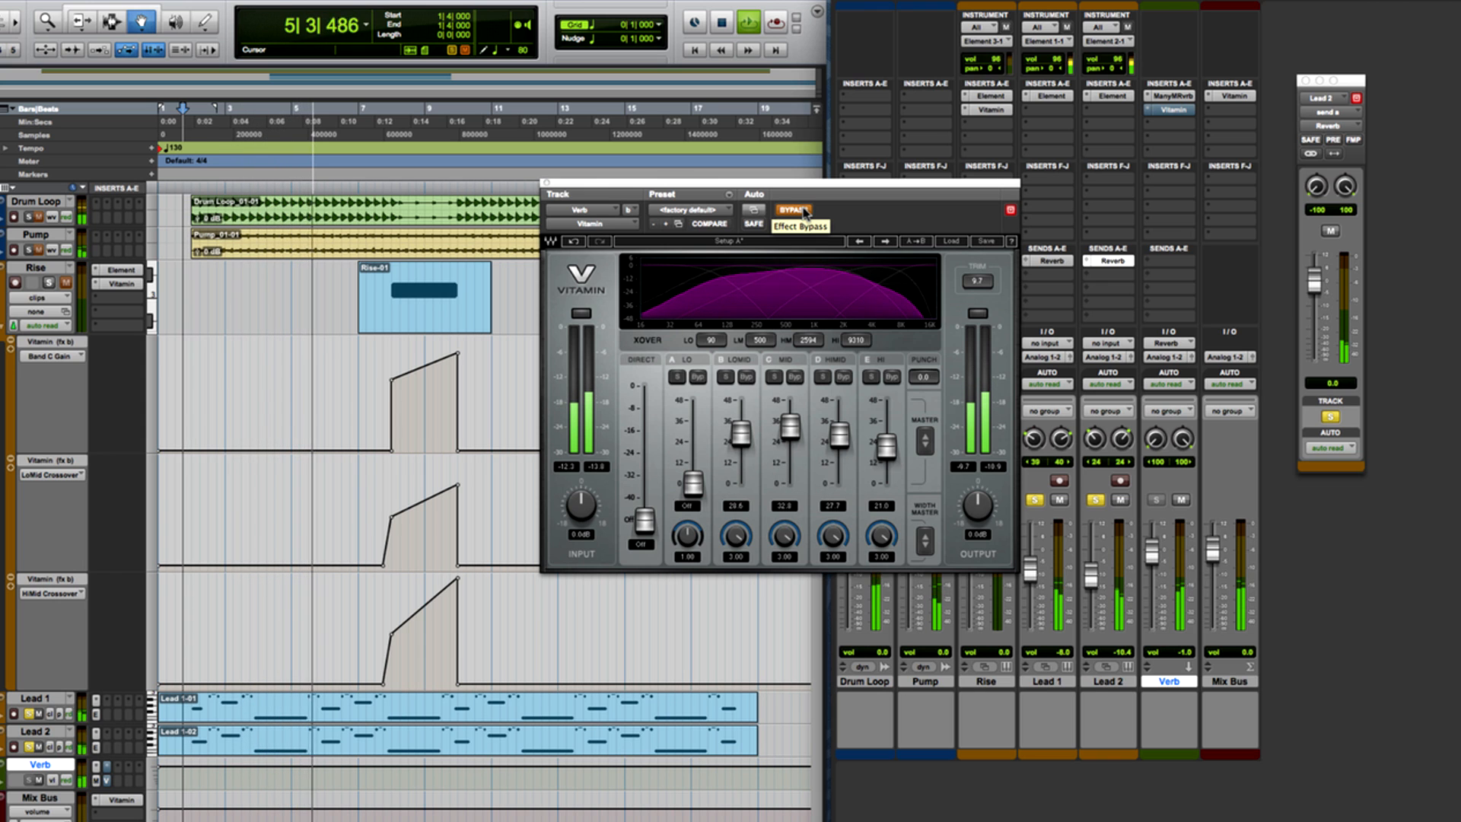
click(791, 209)
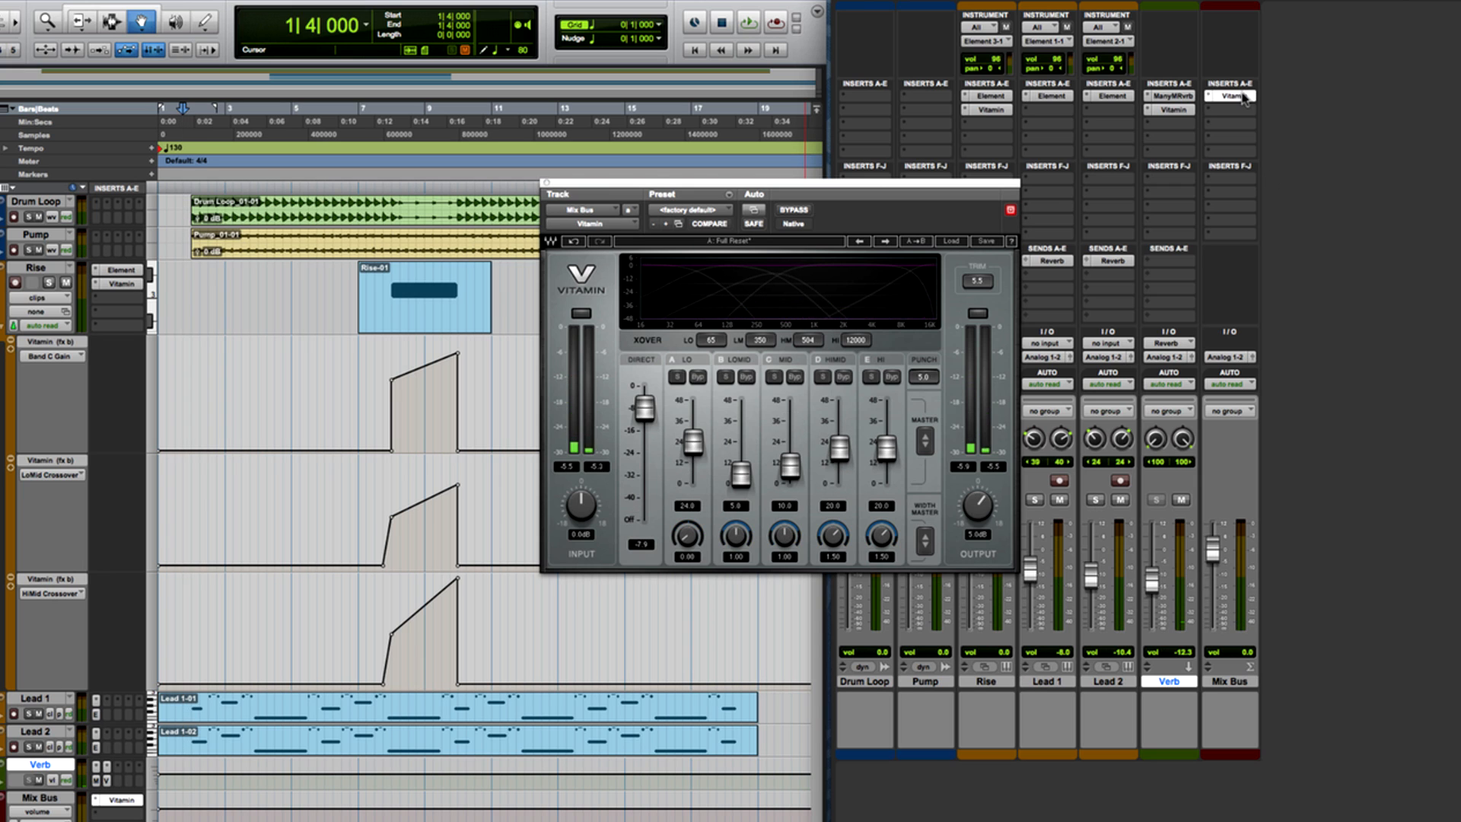
mouse_move(753, 431)
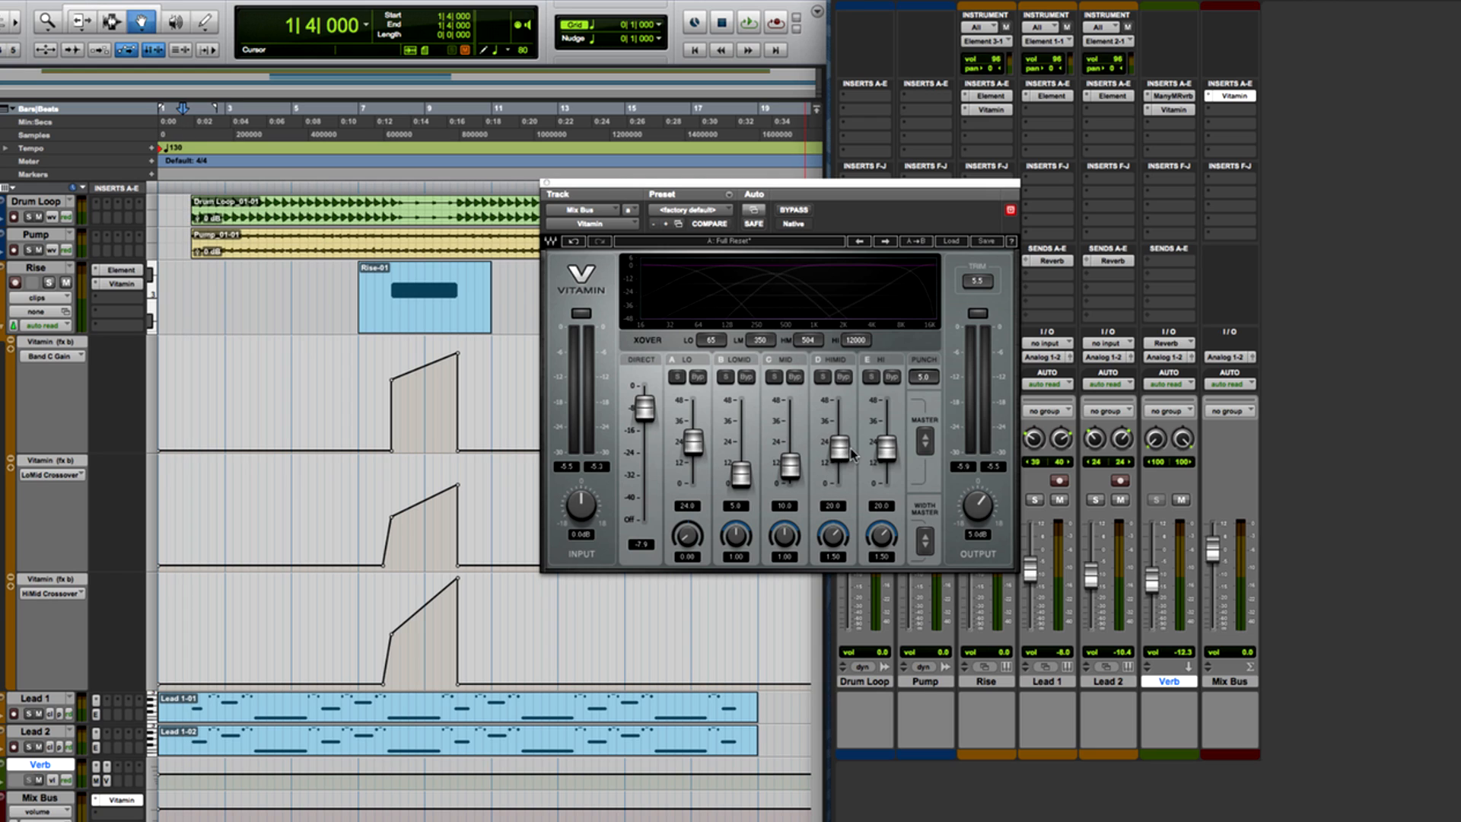
mouse_move(886, 453)
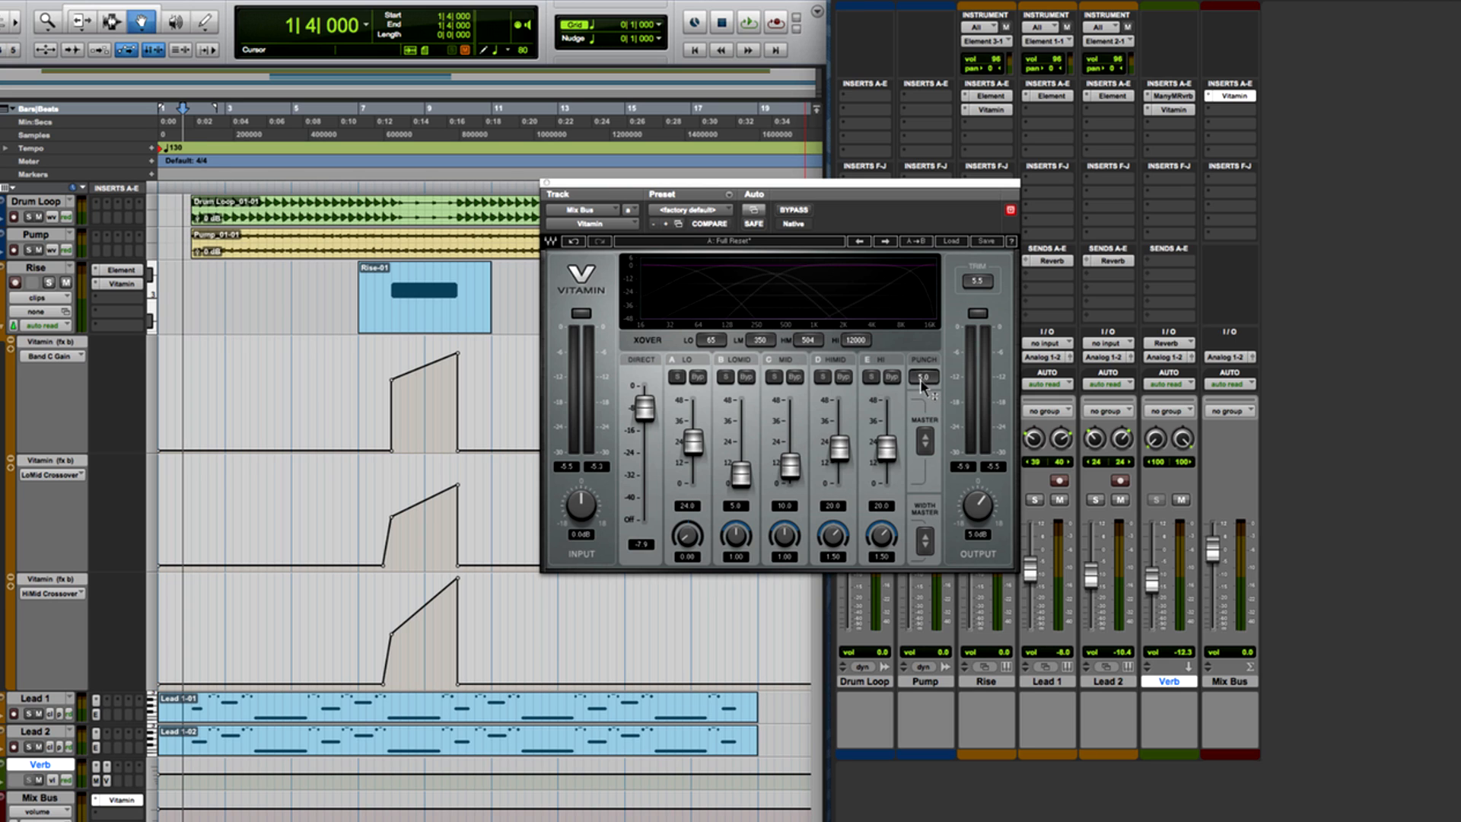
Step: Start playback to hear the Mix Bus Vitamin processing the full mix
click(749, 20)
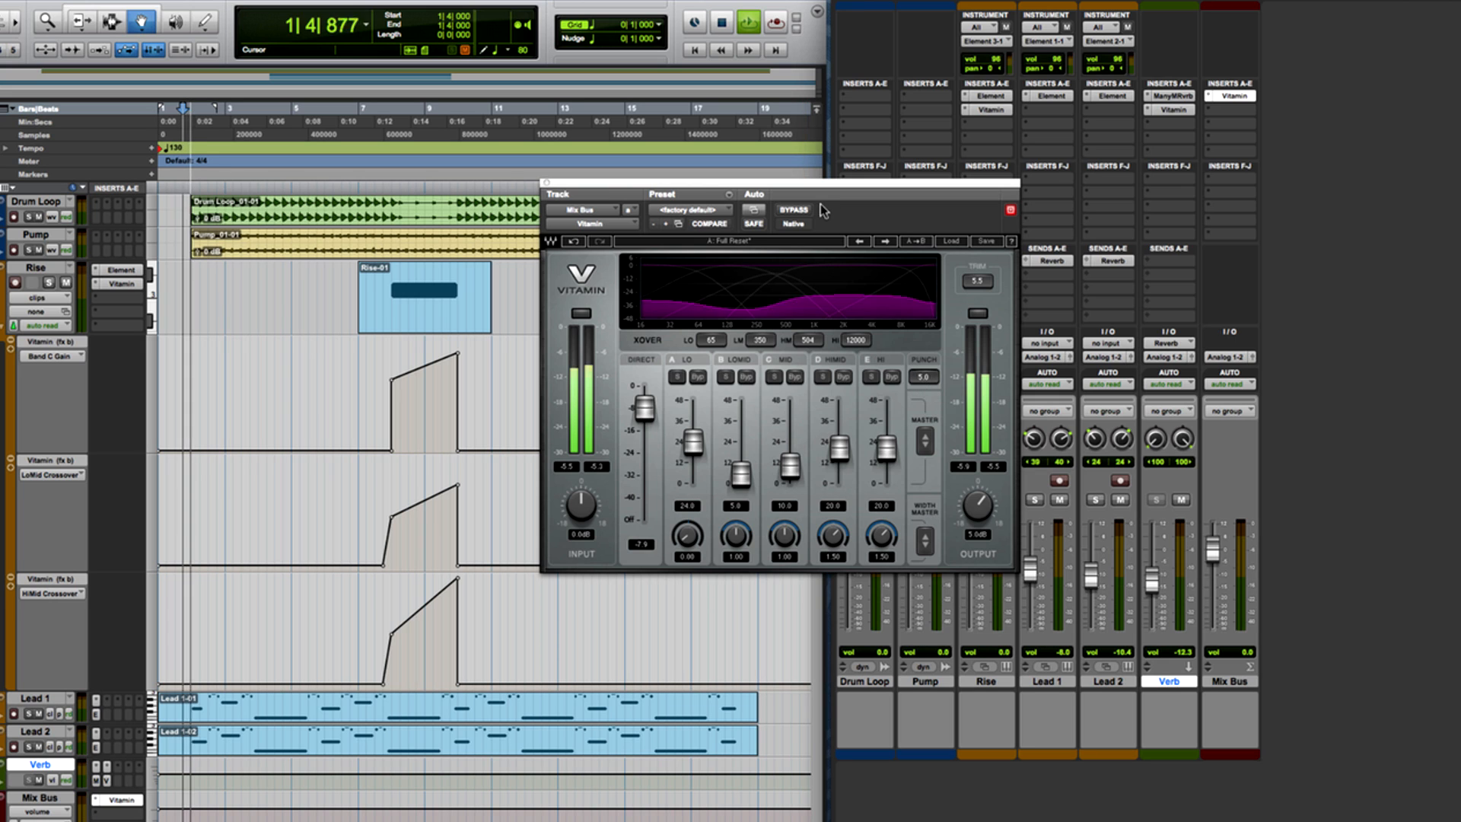